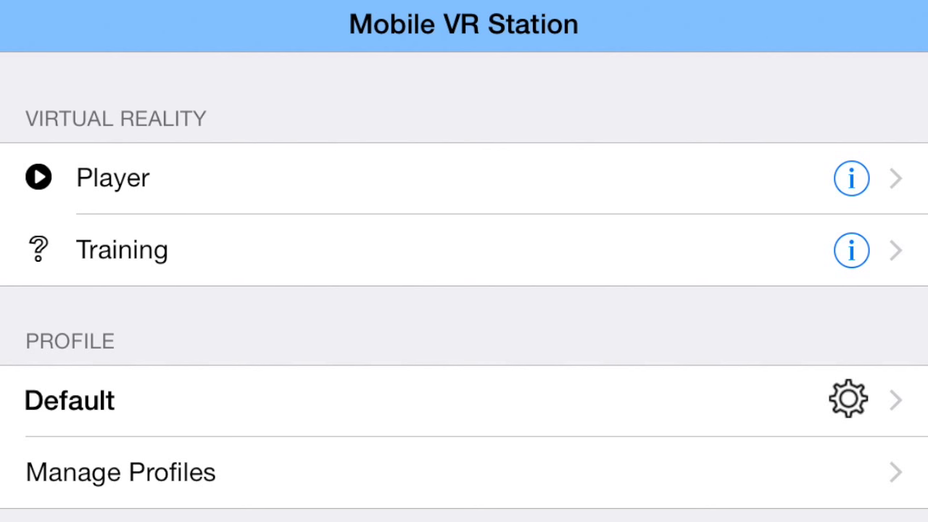
# - Open the Content Browser and scroll the Sources list to the Talk Chat Show Thing video
pyautogui.scroll(-3)
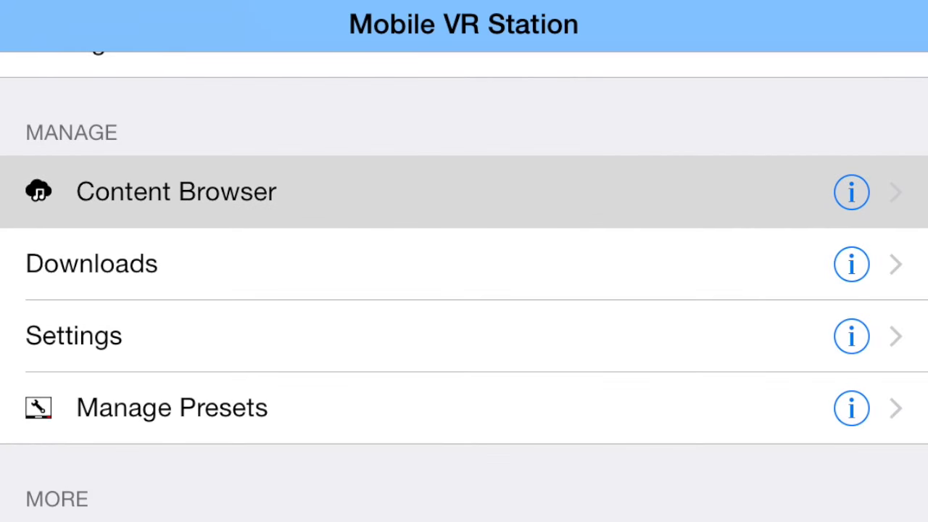
pyautogui.click(177, 191)
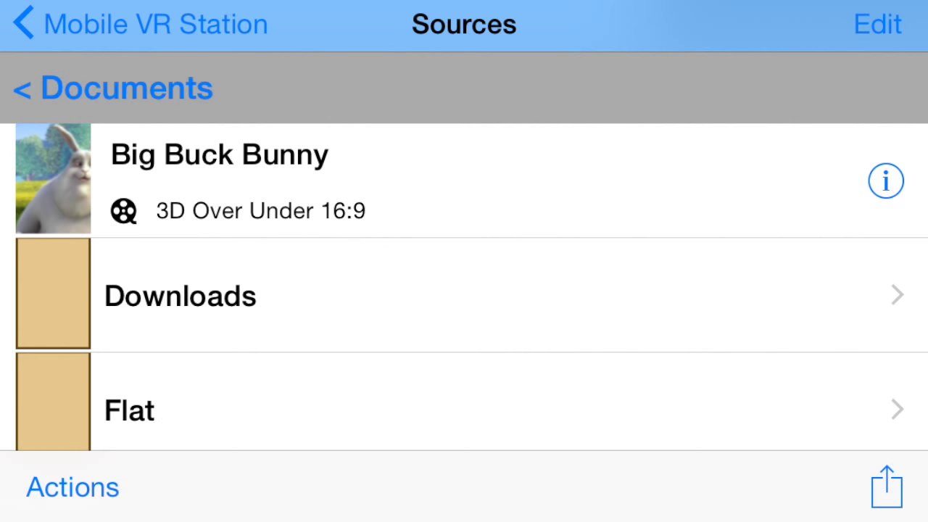
pyautogui.scroll(-3)
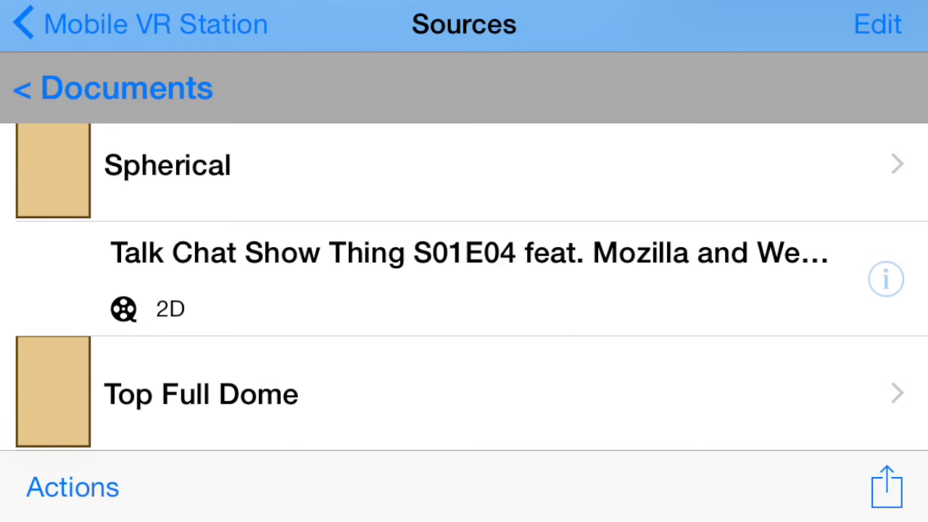
# - Change the Talk Chat Show Thing video's playback type to 3D Spherical Over Under and save
pyautogui.click(886, 279)
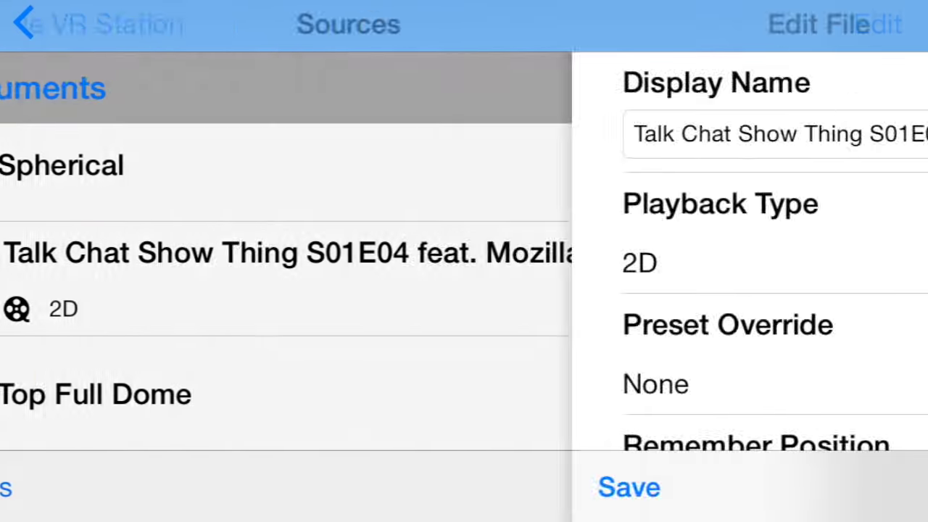
pyautogui.click(720, 232)
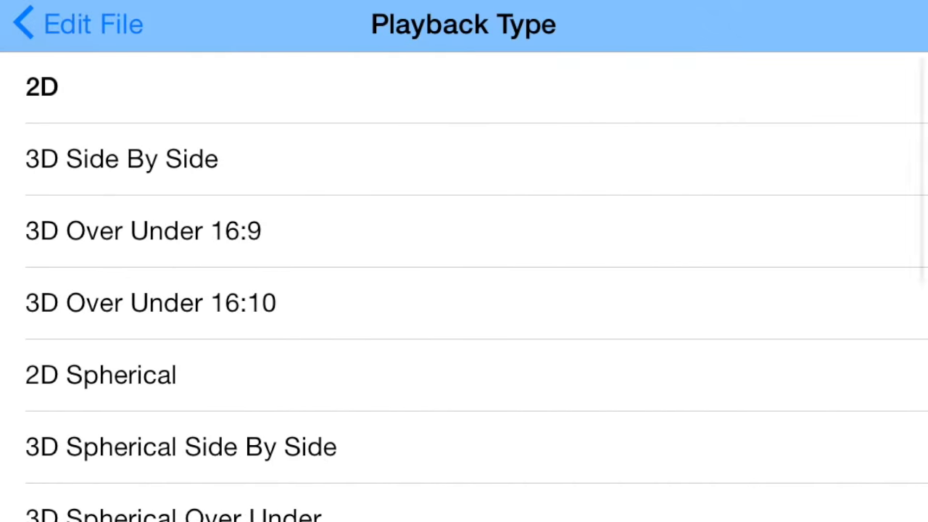
pyautogui.scroll(-3)
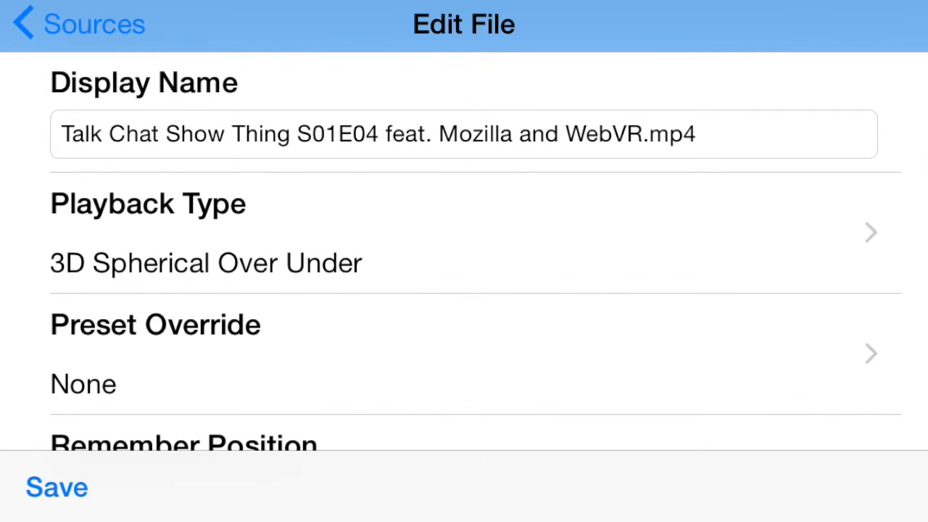
pyautogui.click(78, 23)
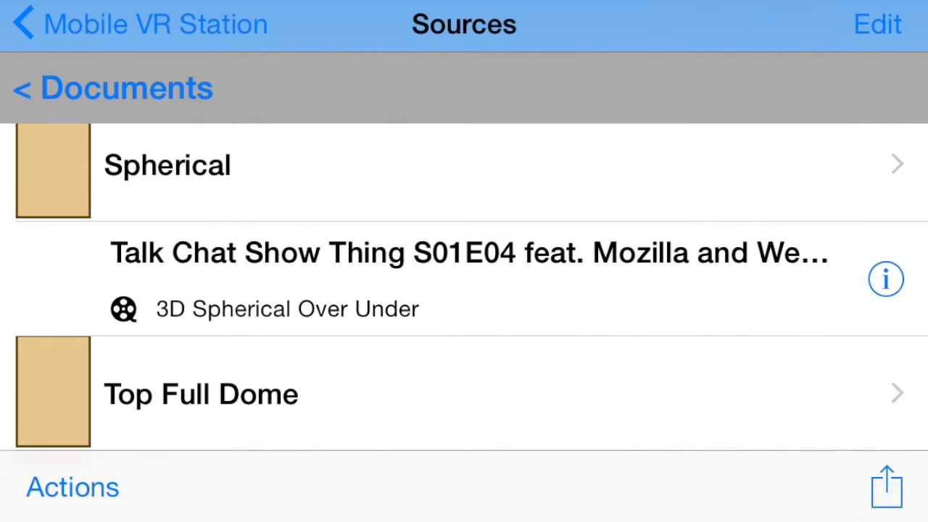
# - Pick a frame from the Thumbnails view as the talk show video's thumbnail
pyautogui.click(72, 487)
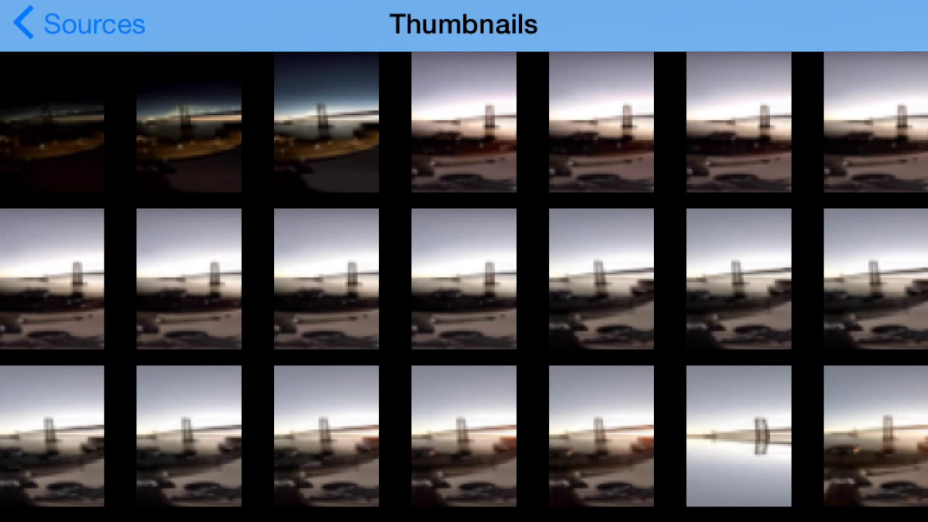
pyautogui.click(77, 24)
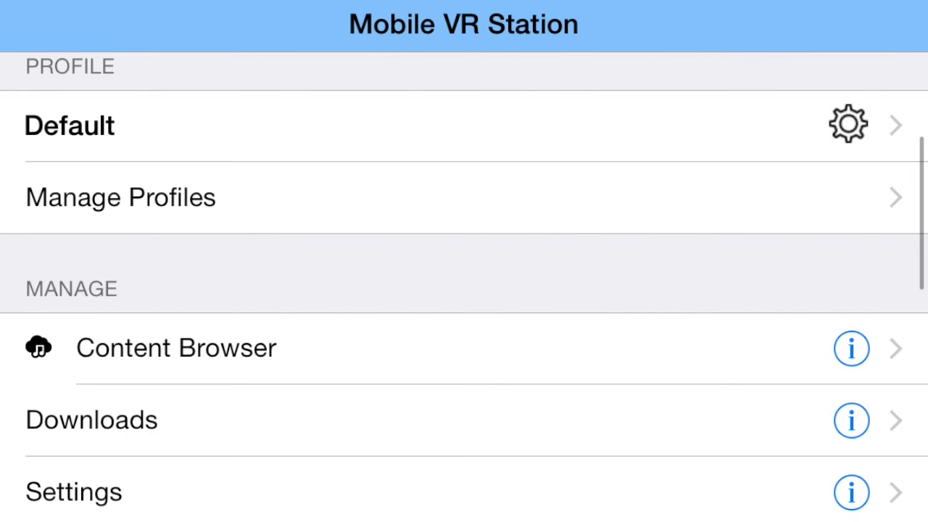
# - In Manage Presets, set a Spherical preset's Vertical Columns and Horizontal Rows to 64
pyautogui.scroll(-3)
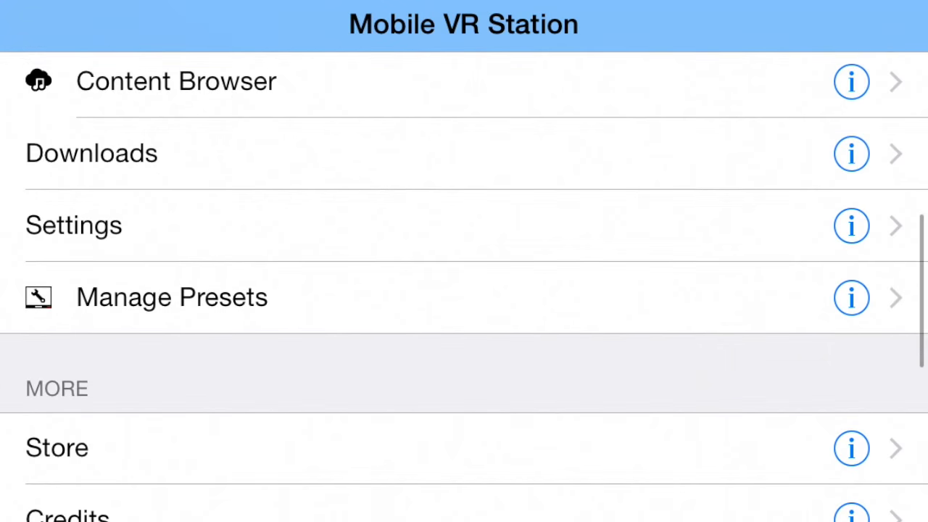
pyautogui.click(172, 297)
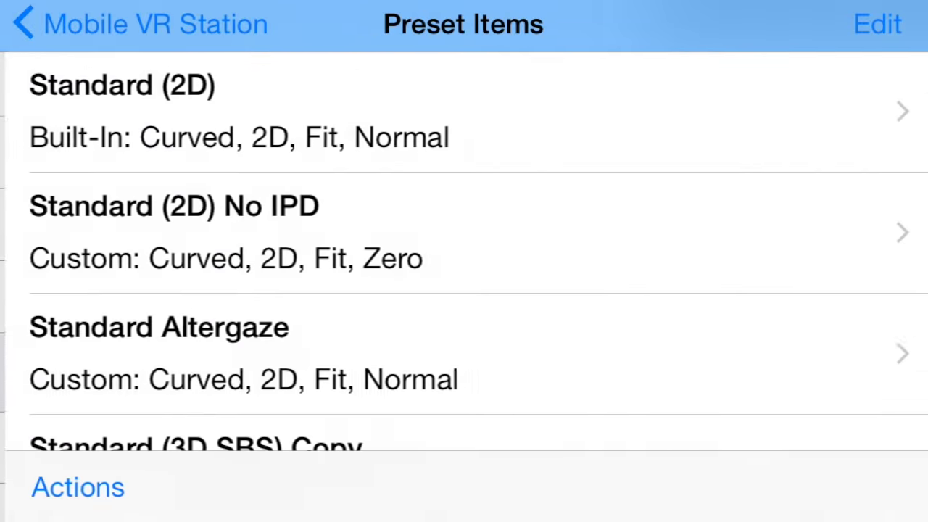
pyautogui.scroll(-3)
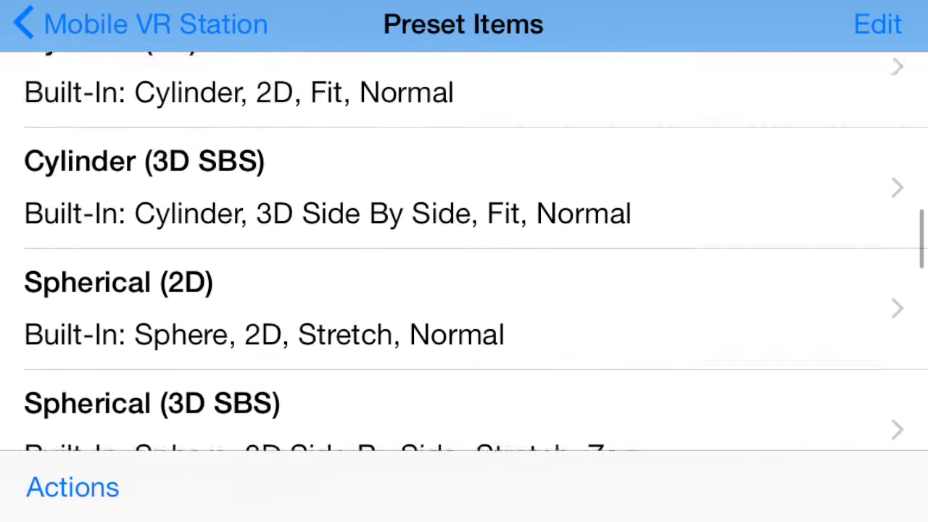
pyautogui.scroll(-3)
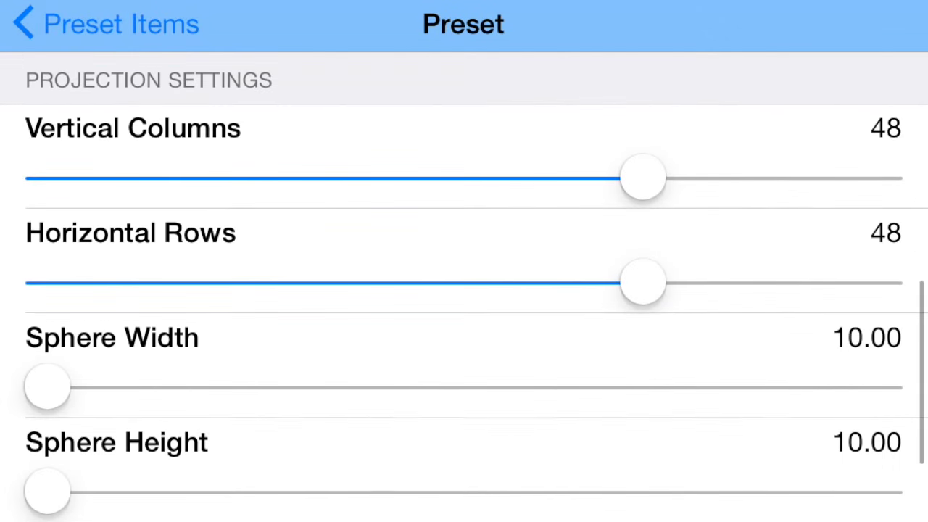
pyautogui.moveTo(643, 177); pyautogui.dragTo(880, 169)
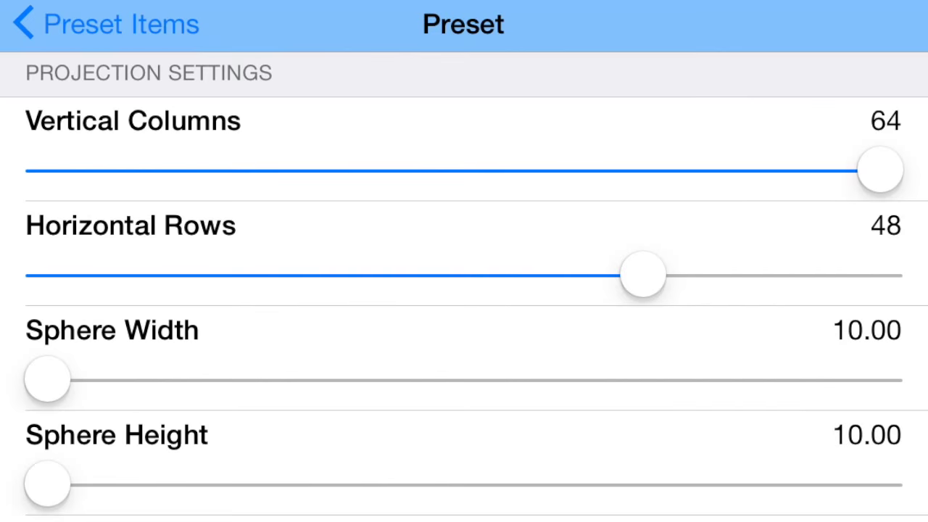
pyautogui.moveTo(643, 274); pyautogui.dragTo(880, 274)
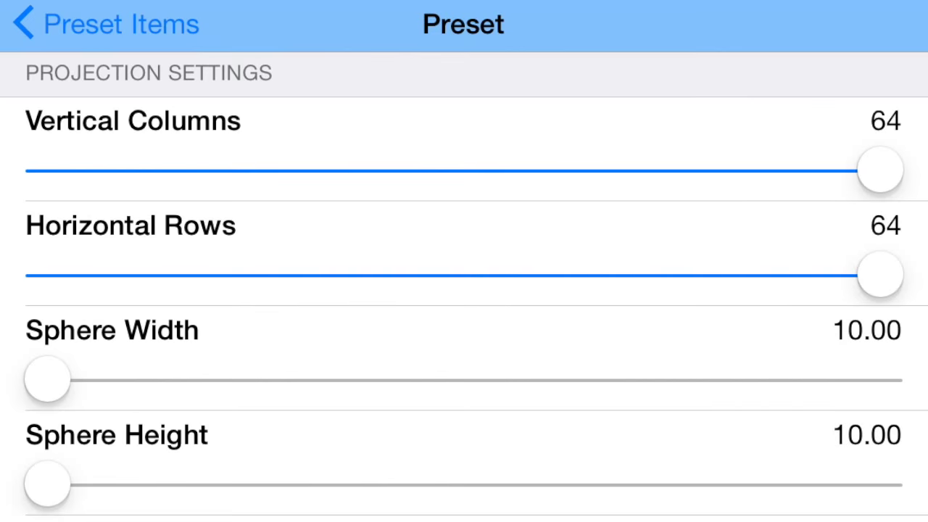